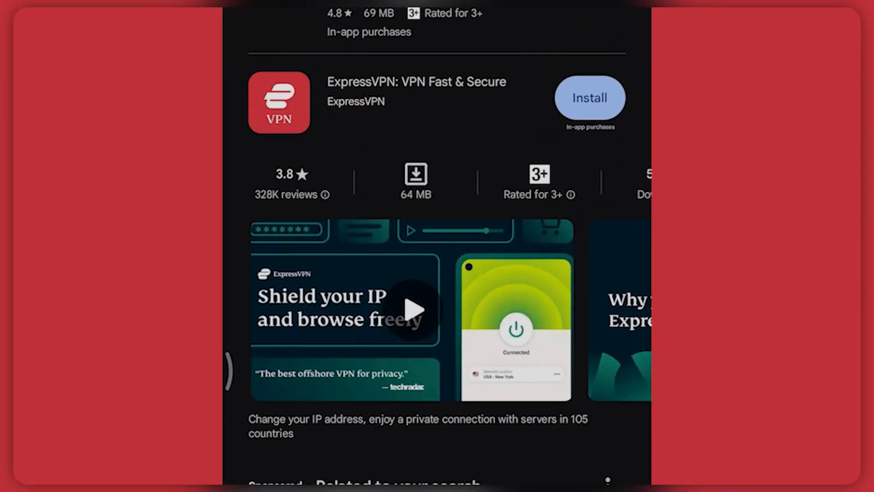
Bring up the ExpressVPN: VPN Fast & Secure listing in Google Play Store.
left_click(589, 99)
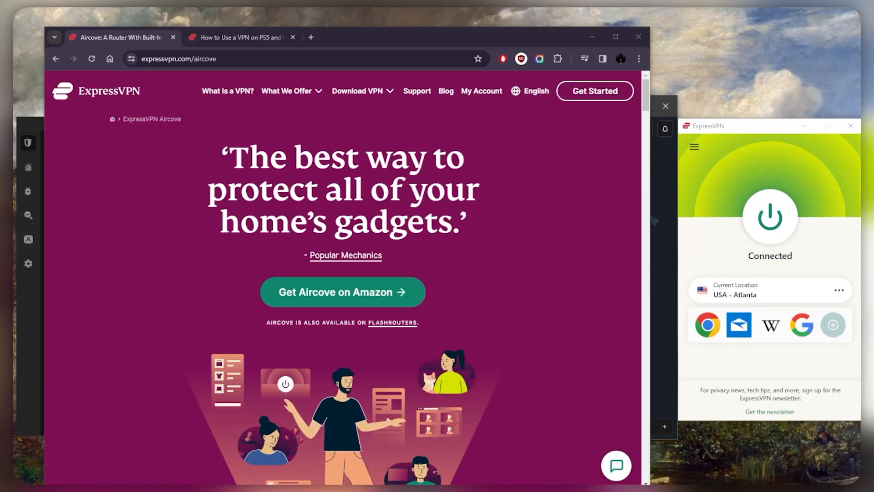
mouse_move(769, 216)
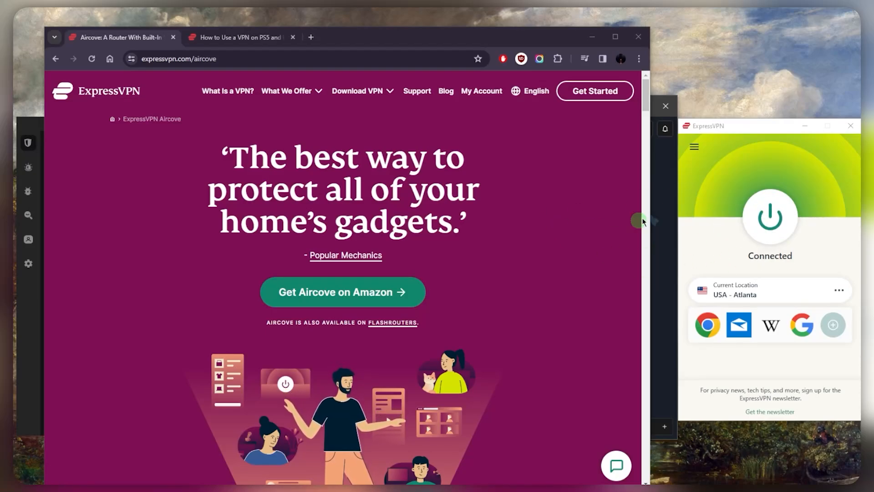
mouse_move(712, 225)
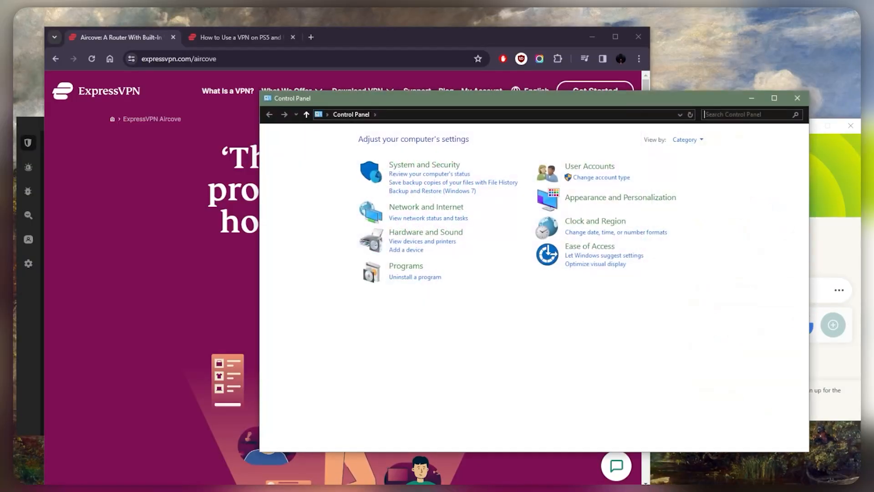
mouse_move(438, 218)
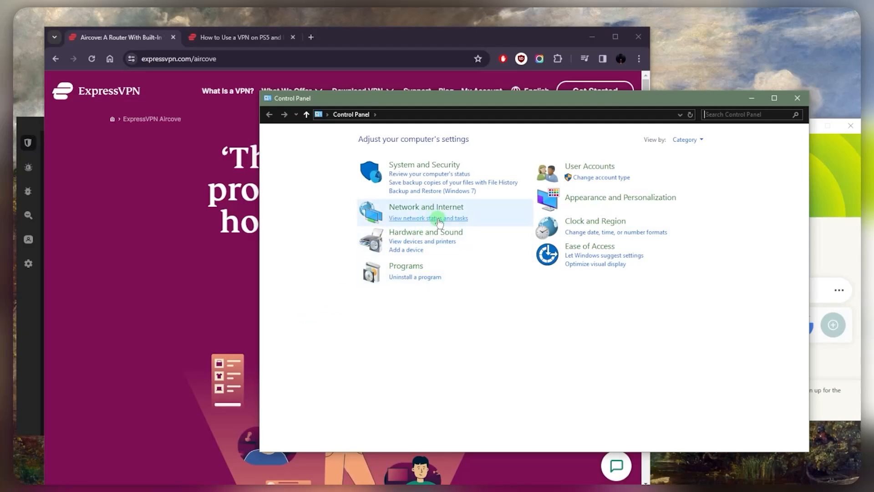
Show Network and Sharing Center listing the active STUDIO and Local Area Connection 14 networks.
left_click(429, 217)
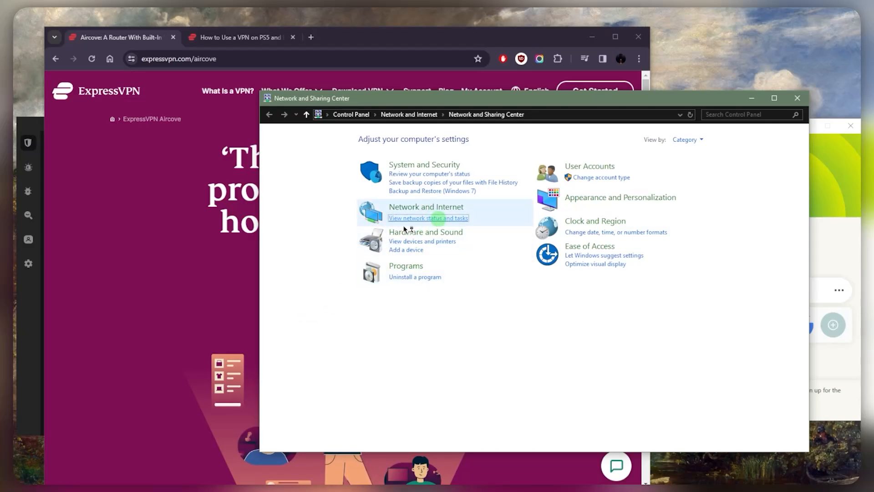
left_click(428, 218)
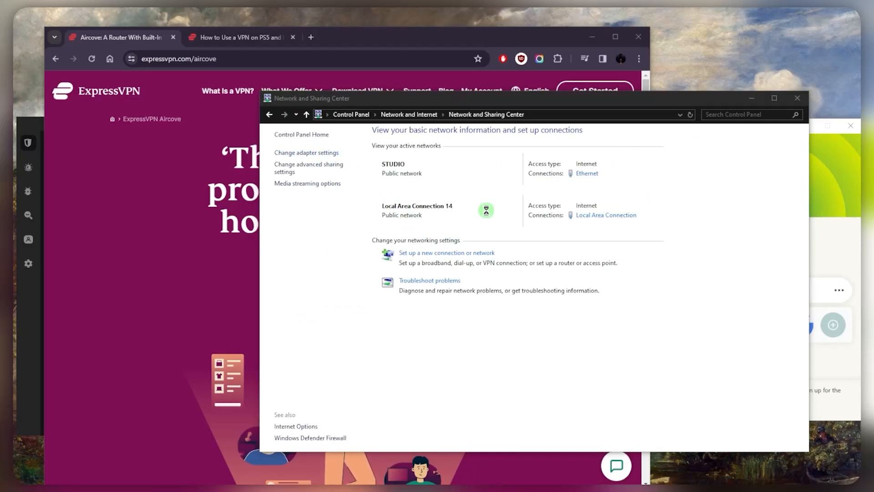
List all adapters, reconnect ExpressVPN, and select the ExpressVPN TUN Driver Local Area Connection.
left_click(306, 152)
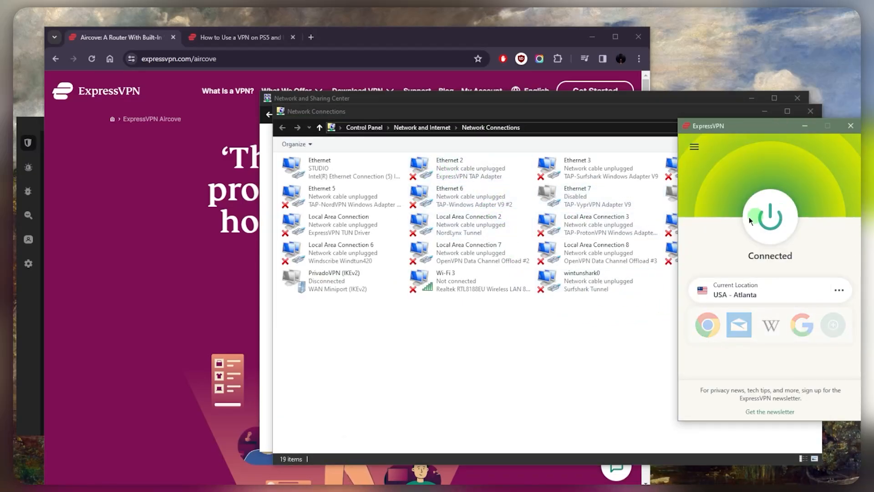
left_click(769, 216)
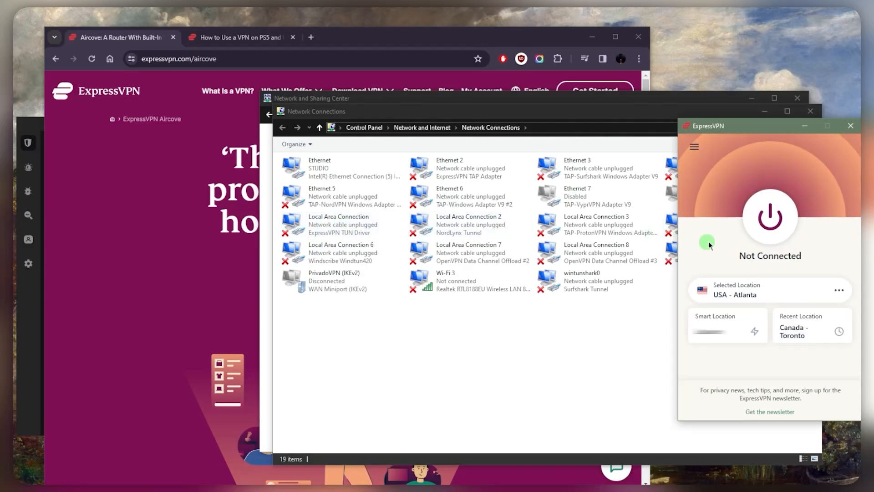
left_click(770, 217)
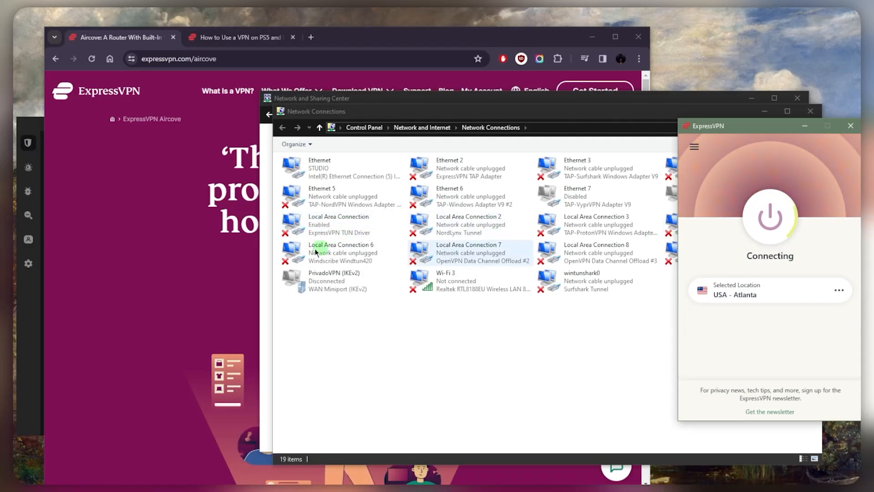
left_click(339, 225)
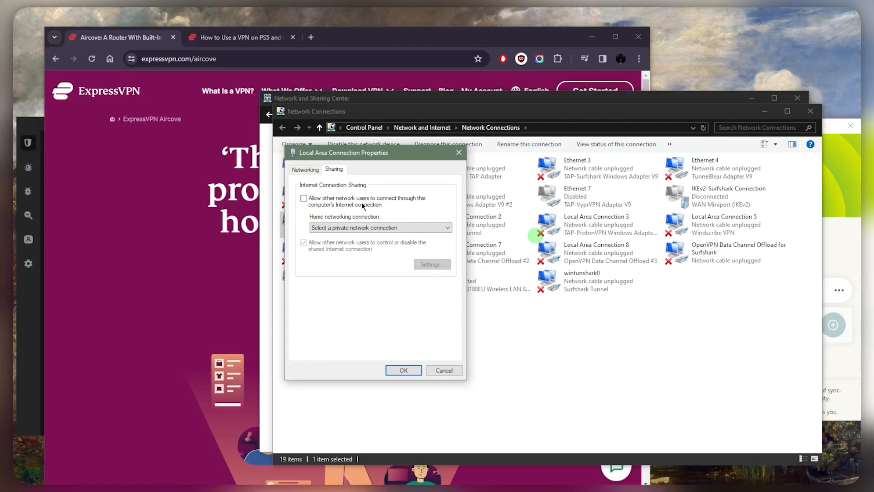
mouse_move(334, 216)
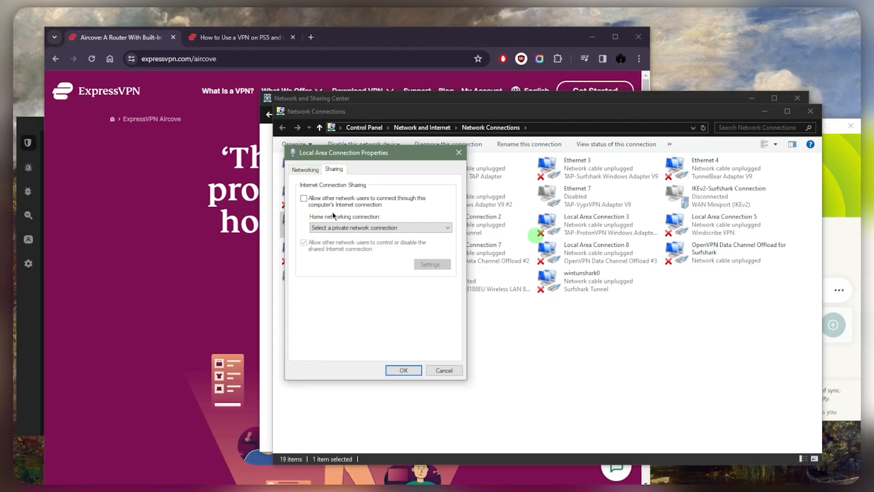
Allow other network users to connect through the ExpressVPN TUN Driver connection's internet.
left_click(446, 228)
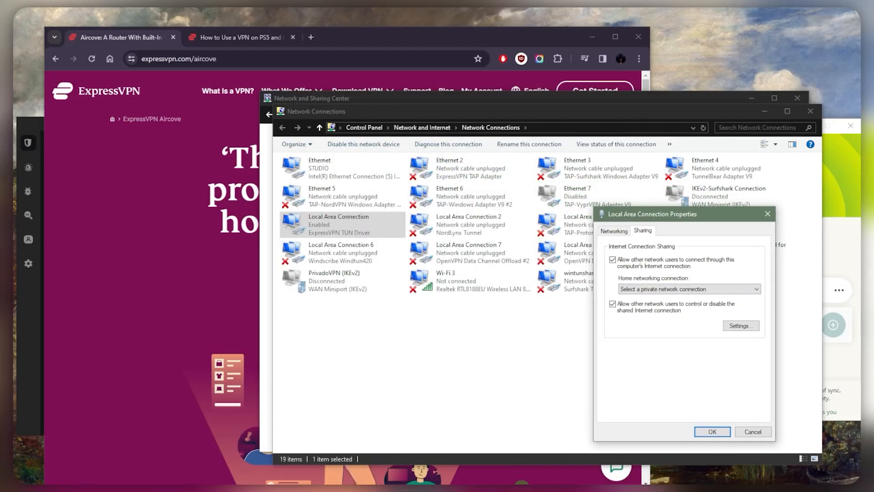
mouse_move(700, 333)
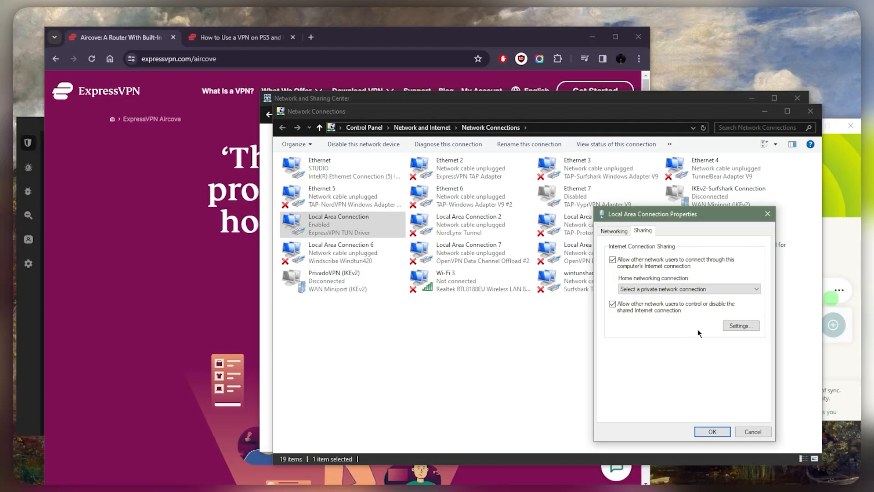